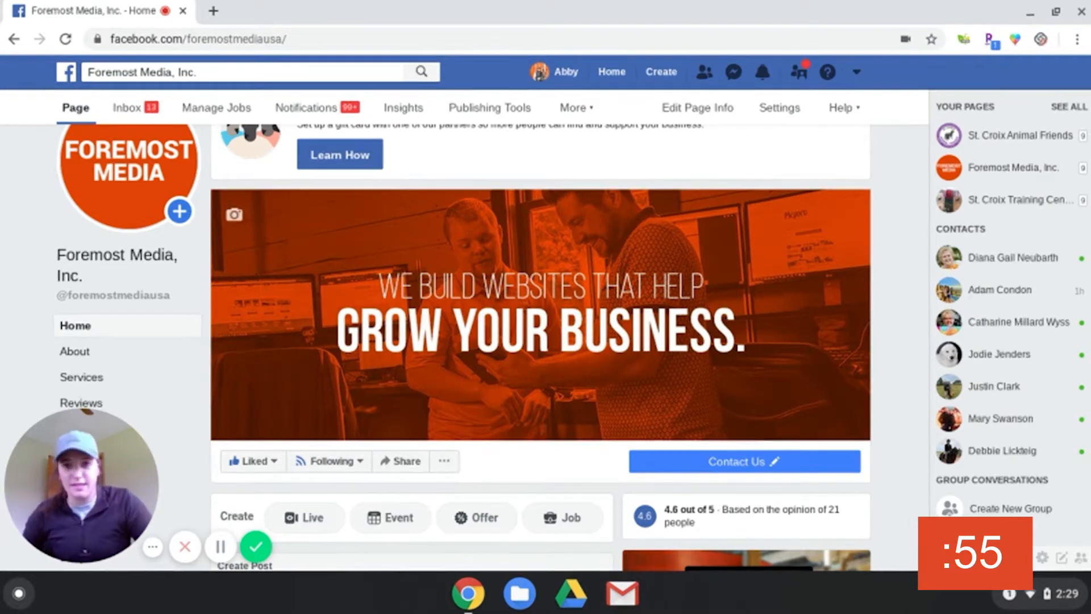
{"action": "mouse_move", "coordinate": [837, 258]}
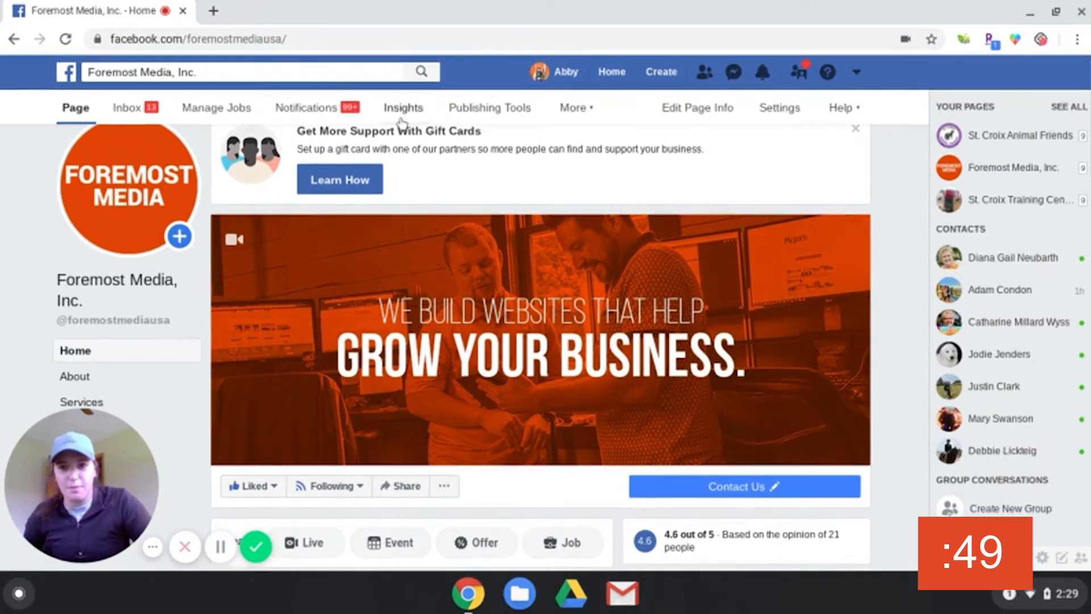
Show the Insights Posts section with the When Your Fans Are Online chart.
{"action": "left_click", "coordinate": [402, 108]}
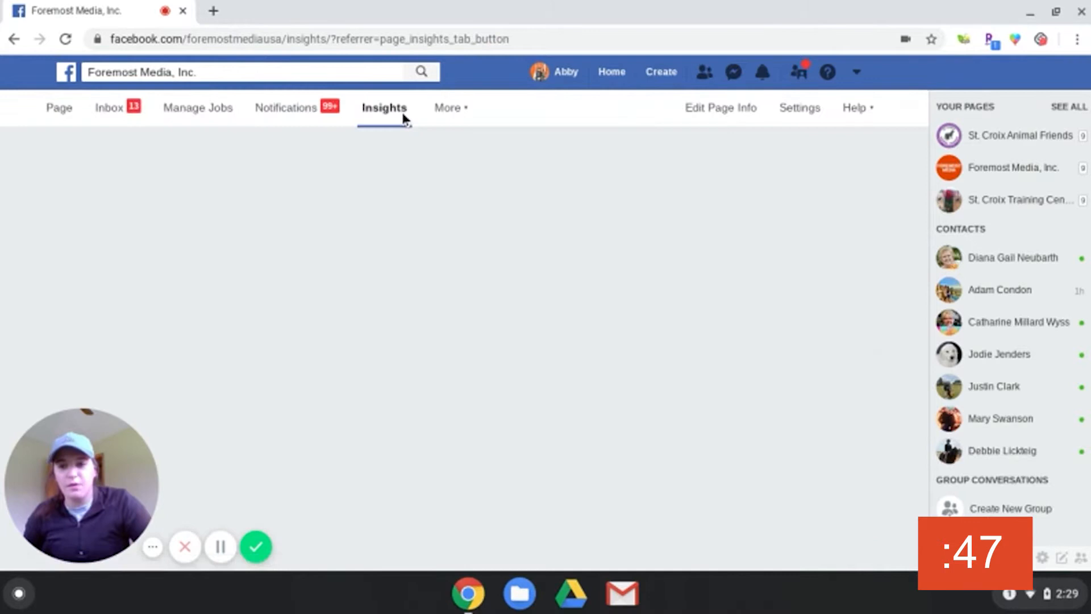
{"action": "mouse_move", "coordinate": [838, 272]}
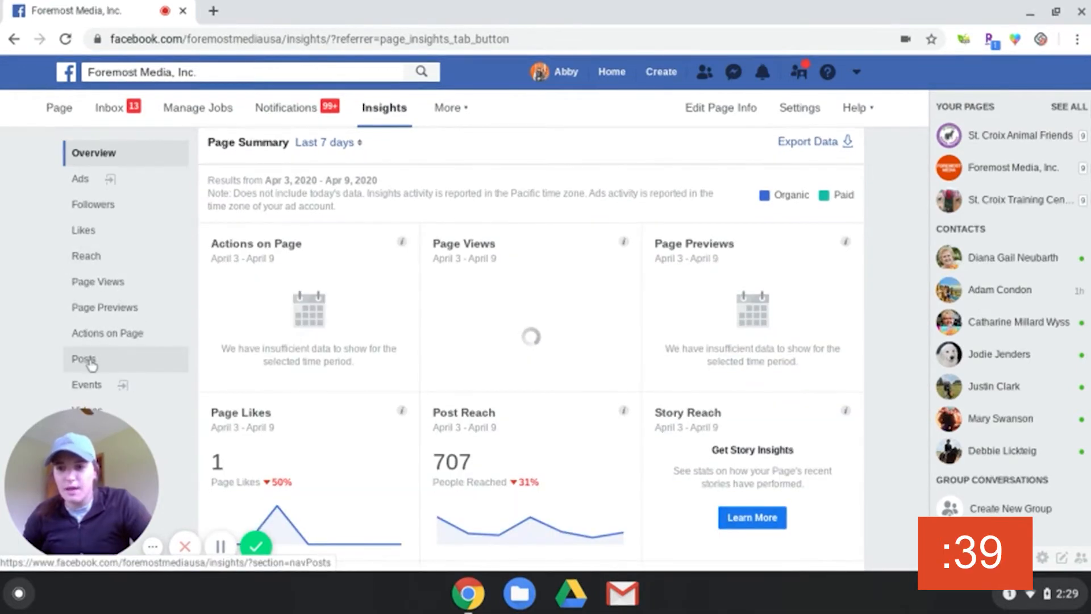
{"action": "left_click", "coordinate": [83, 358]}
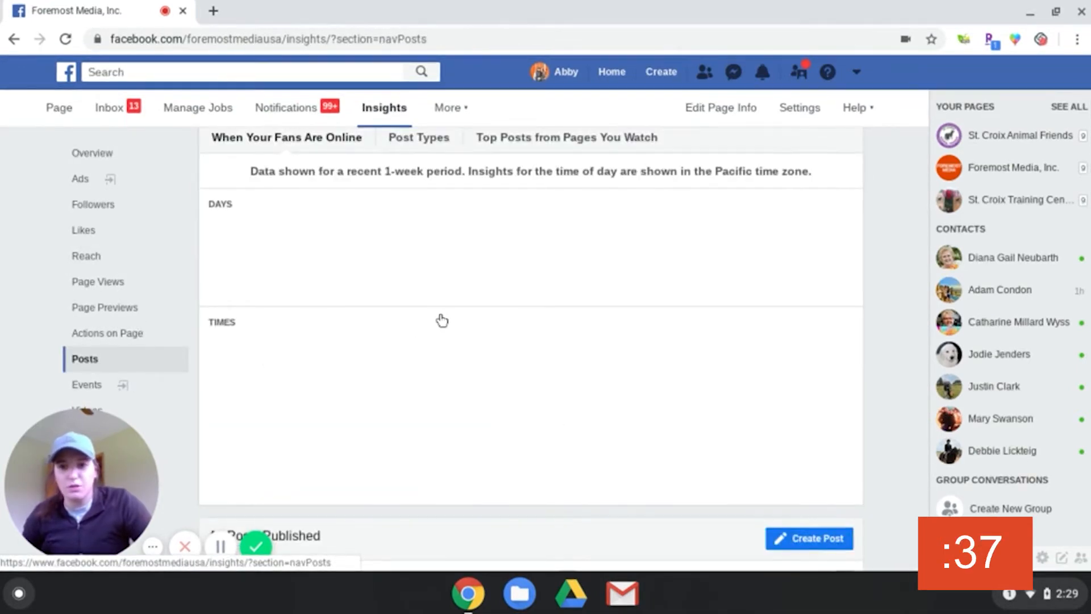